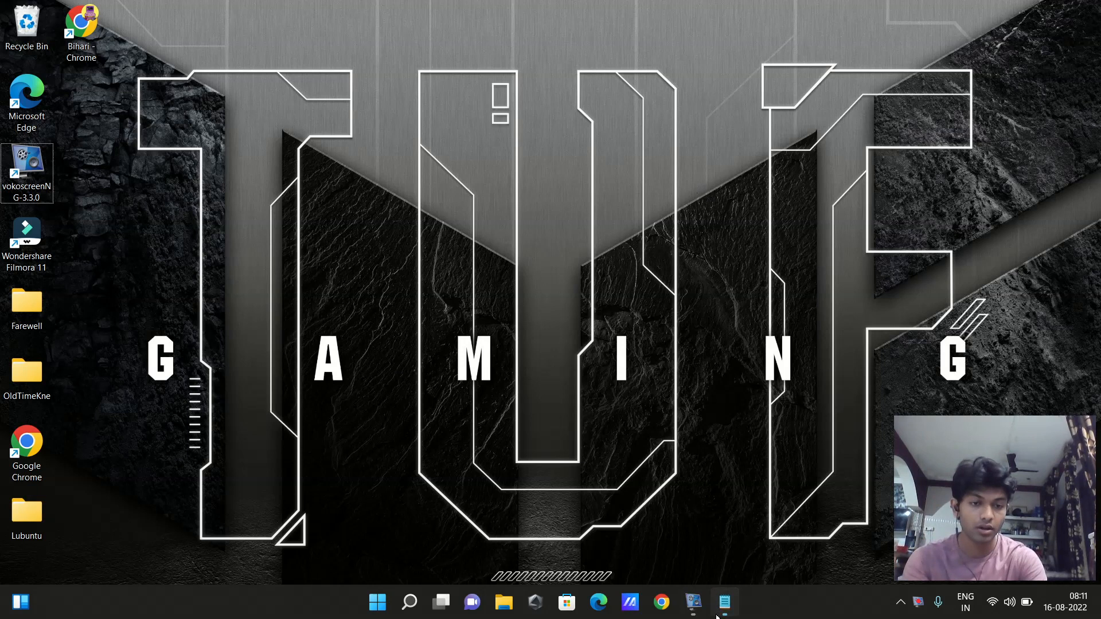
Step: Restore the Notepad note, then add 'Ma' after '1.' and erase it, leaving the entry empty
click(724, 602)
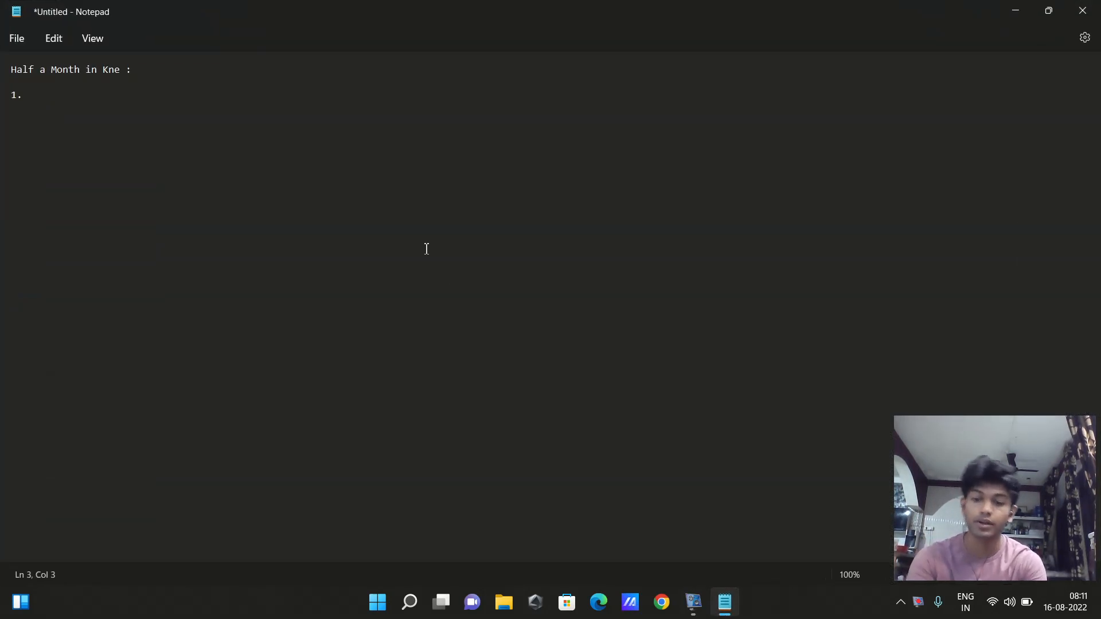
text(Ma)
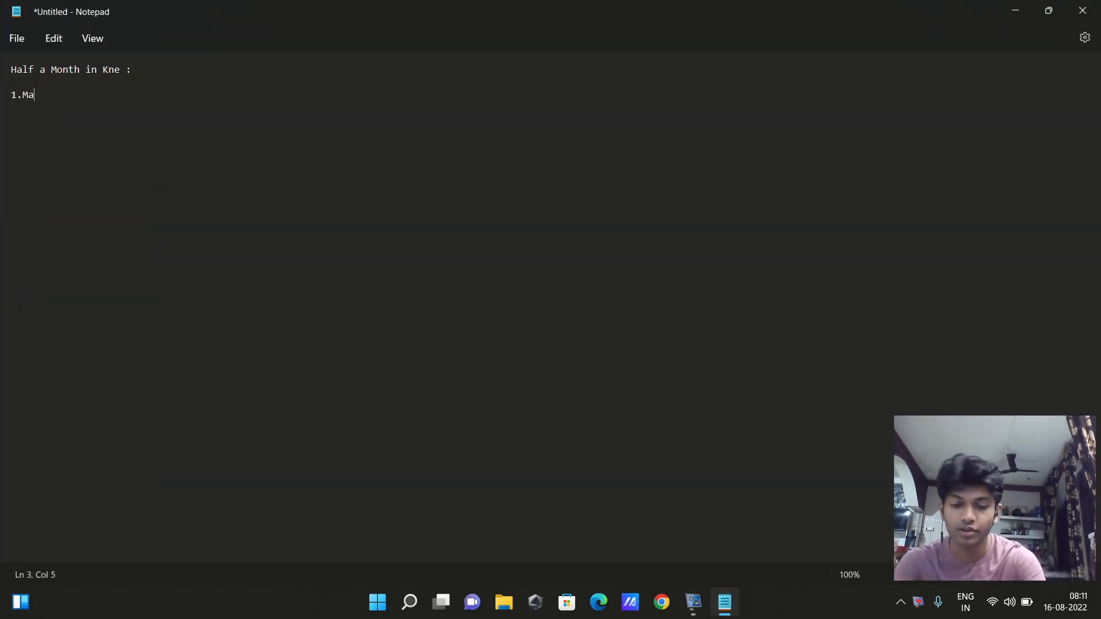
key(Backspace)
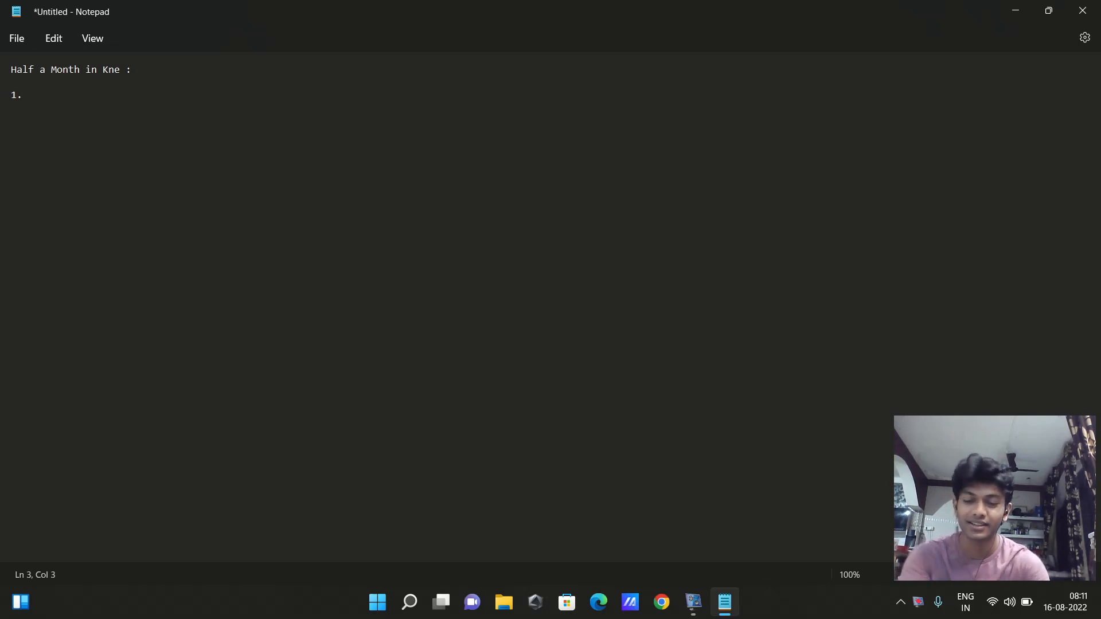